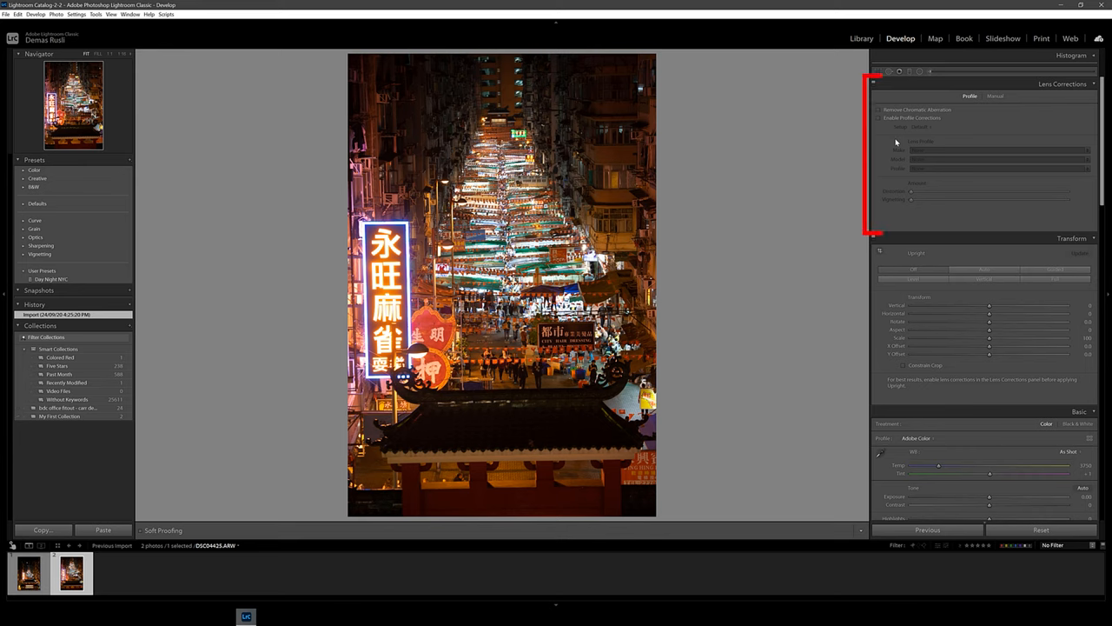
- Enable lens profile corrections and chromatic aberration removal on the night street photo
left_click(880, 118)
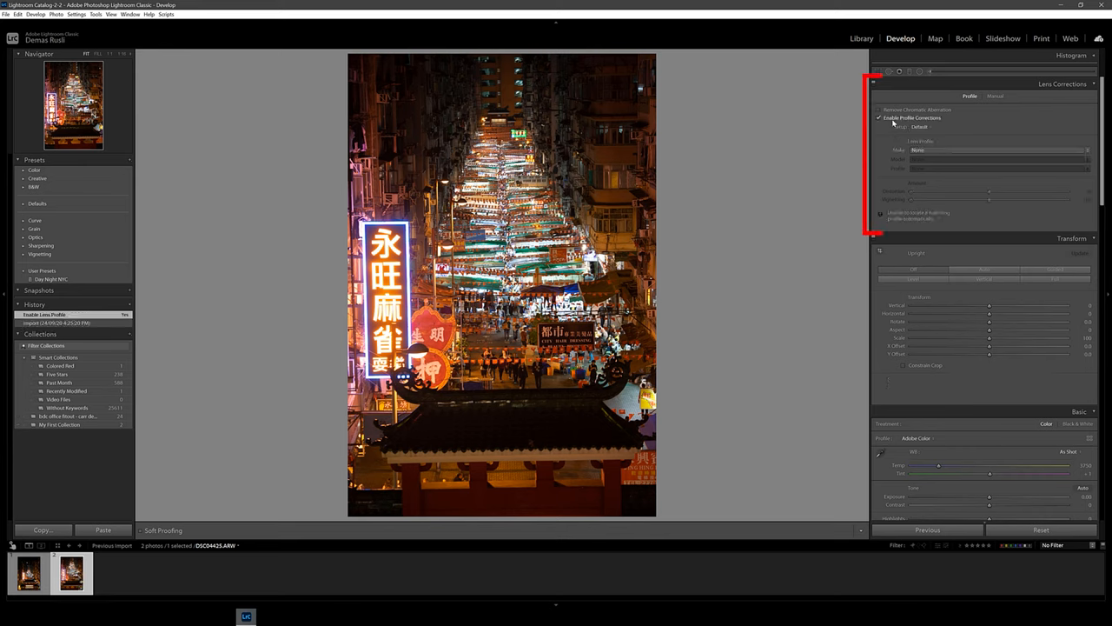
left_click(879, 109)
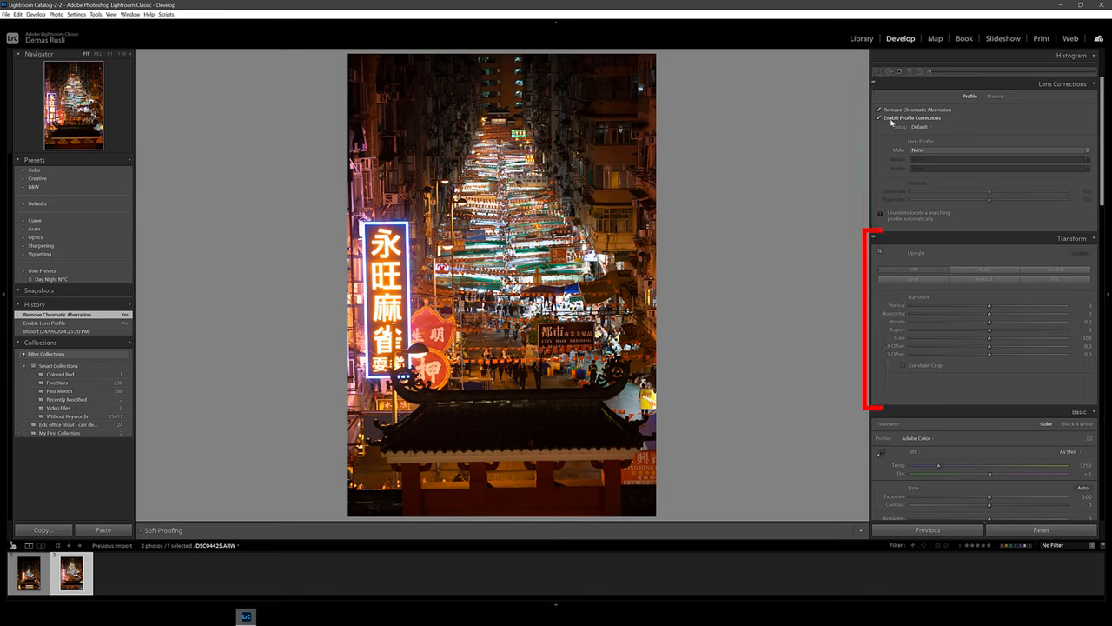
mouse_move(857, 195)
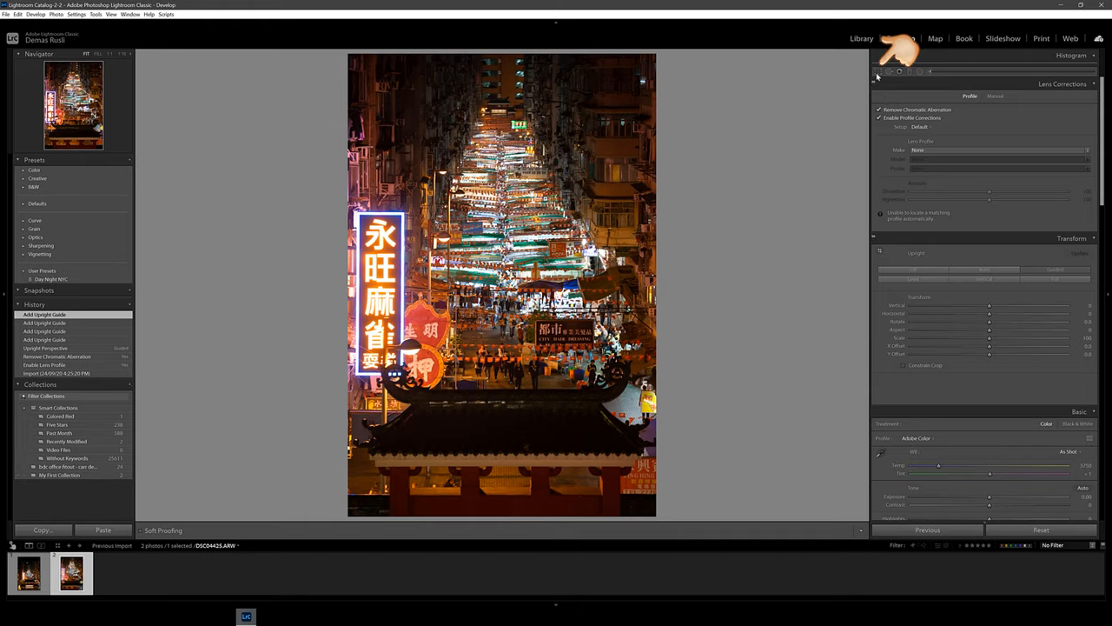
- Crop to a tighter frame with a chosen aspect ratio, trimming the temple roof at the bottom
left_click(901, 71)
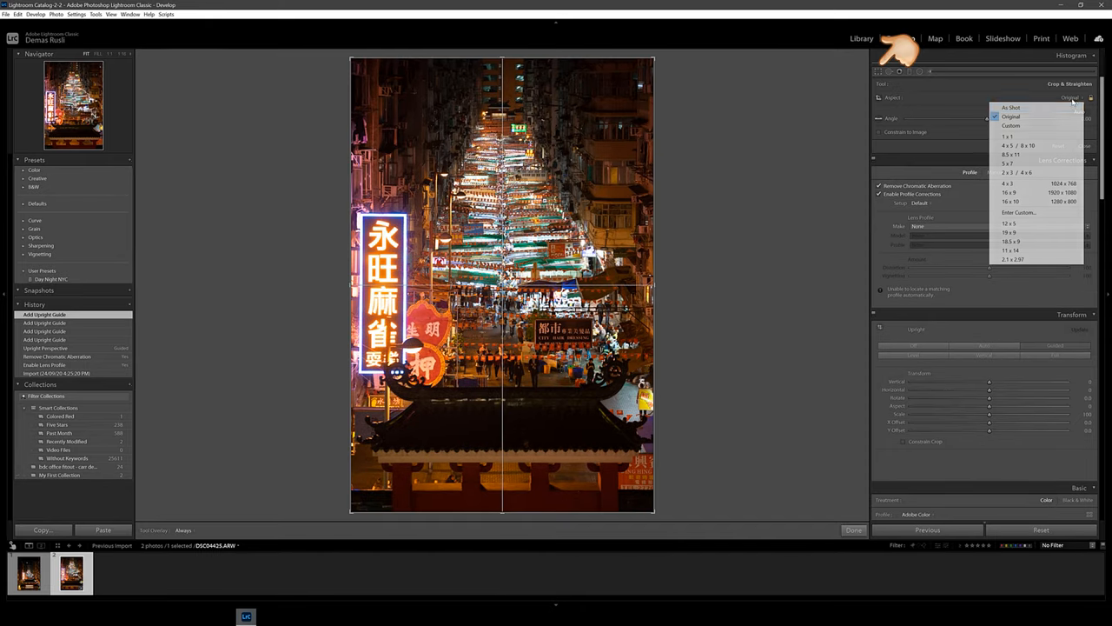
left_click(1017, 143)
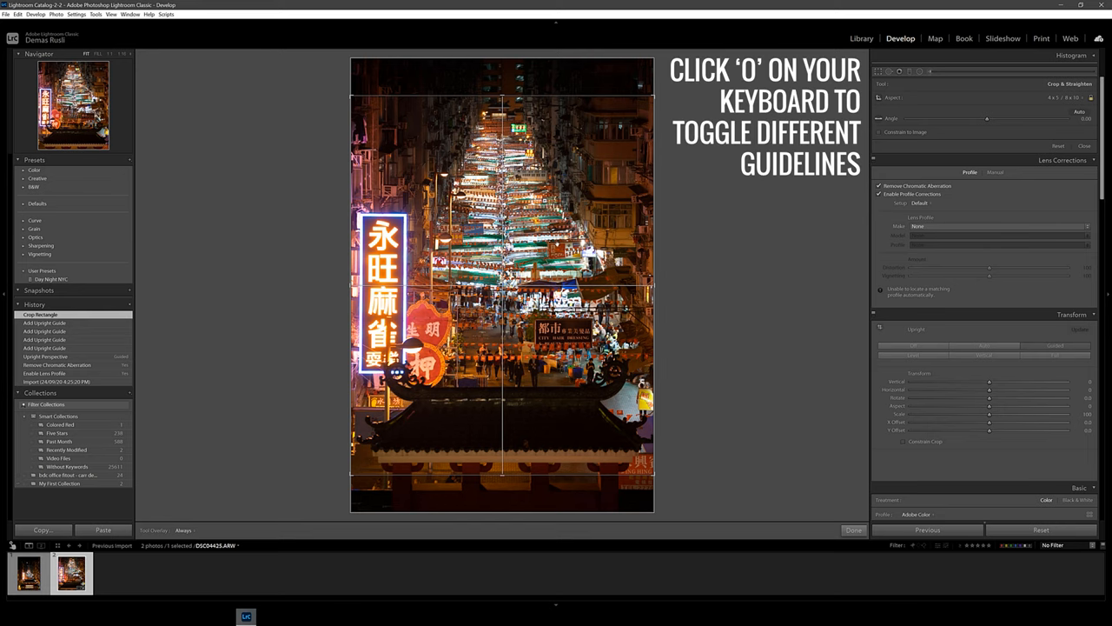
key("o")
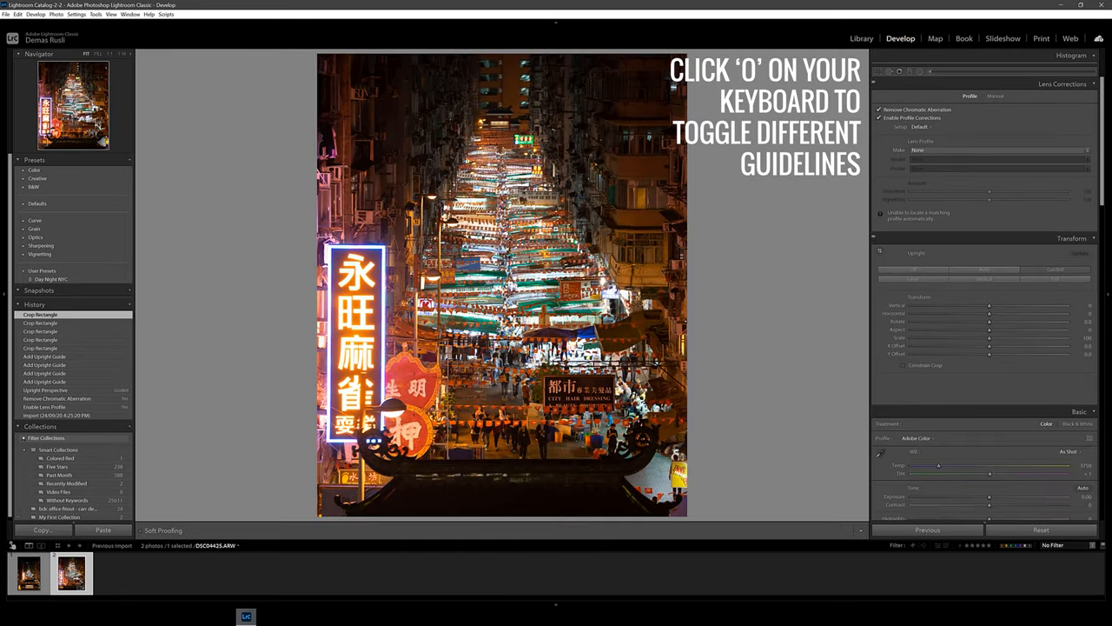
scroll("down", 3)
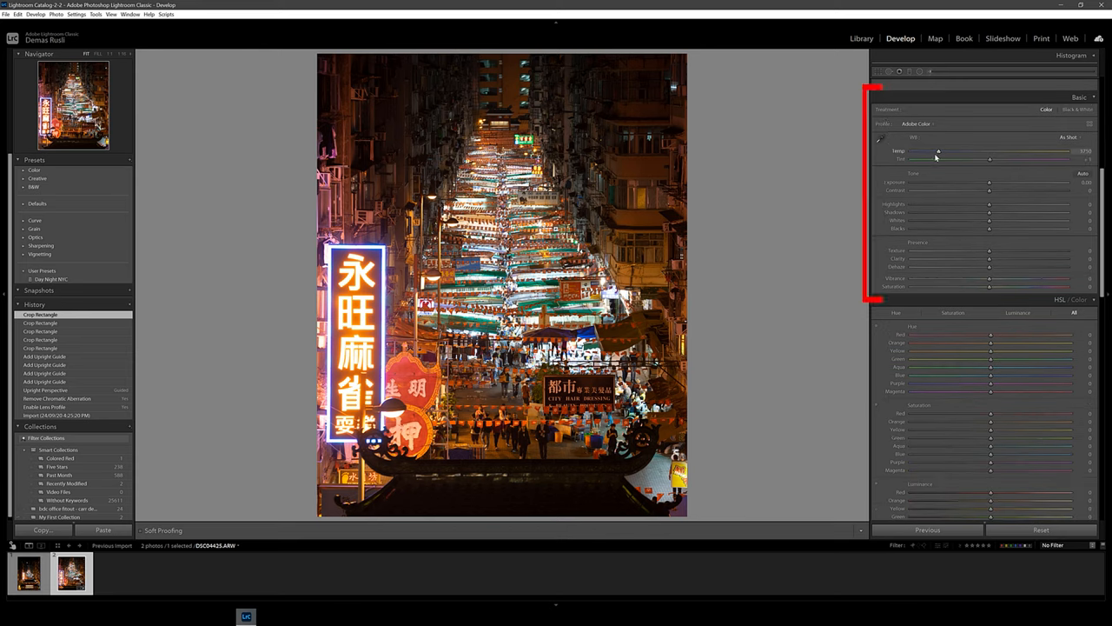
- Cool the white balance temperature and tint, then adjust exposure and contrast
left_click_drag(939, 150, 921, 150)
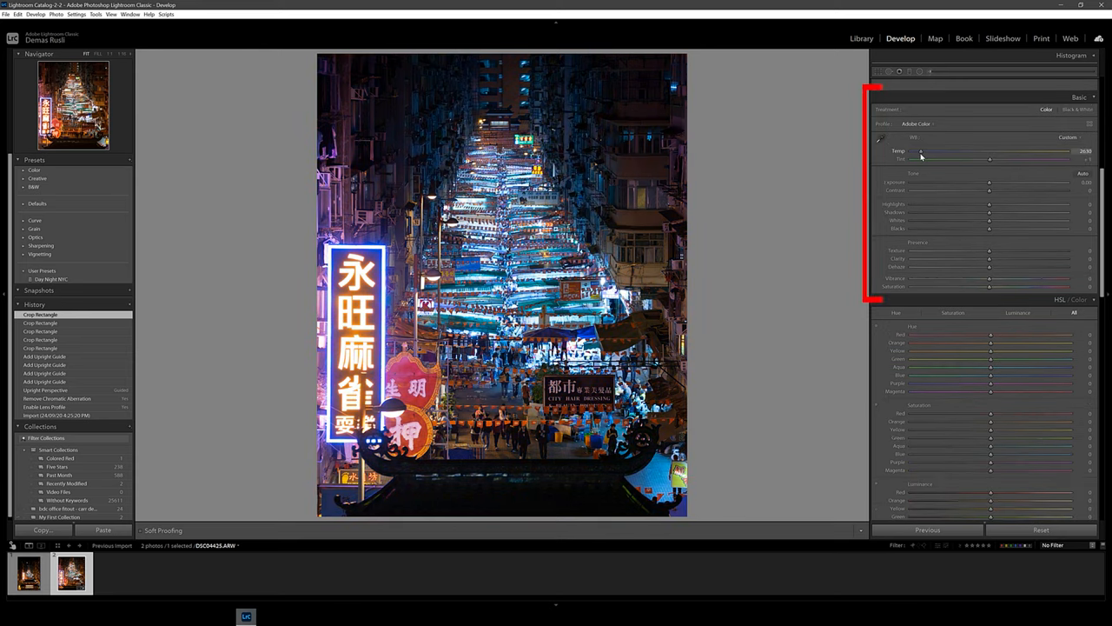
left_click_drag(921, 151, 929, 152)
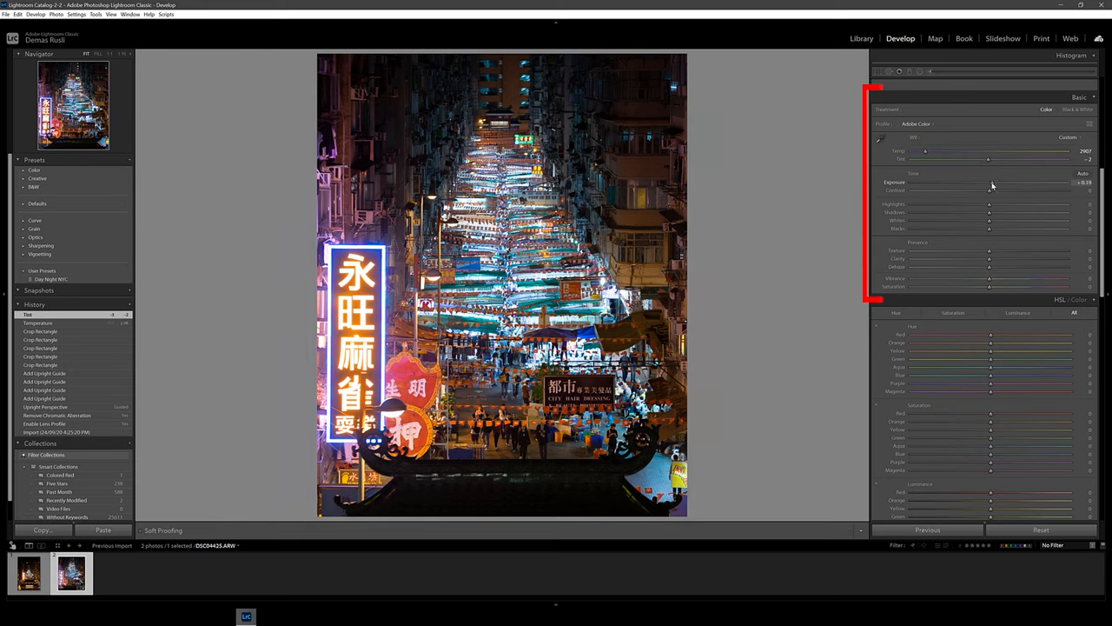
left_click_drag(974, 182, 999, 183)
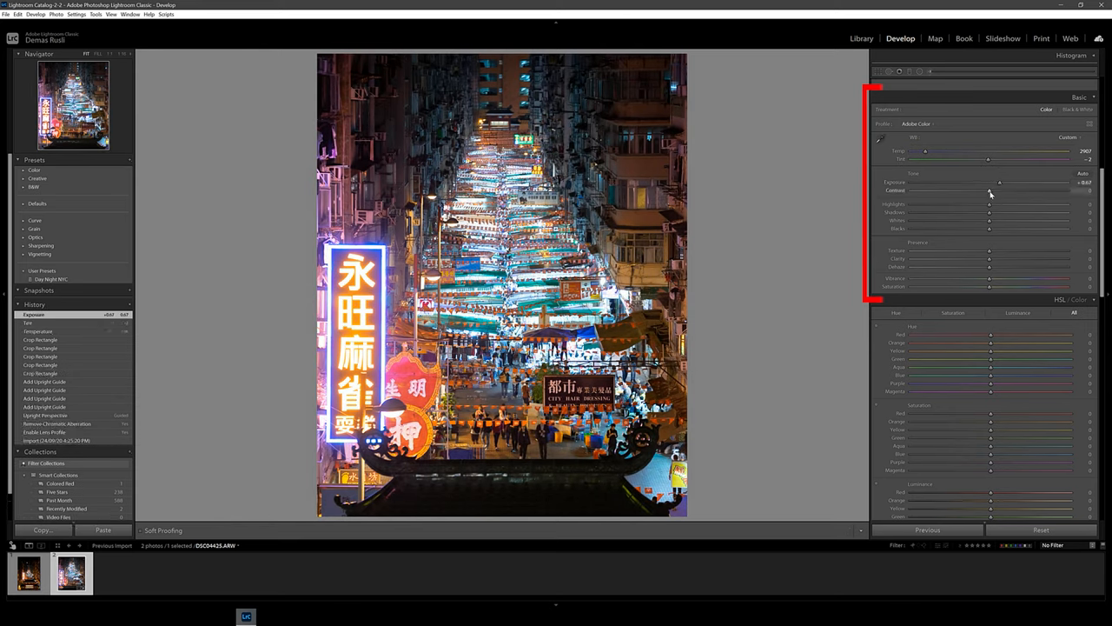
left_click_drag(987, 189, 997, 190)
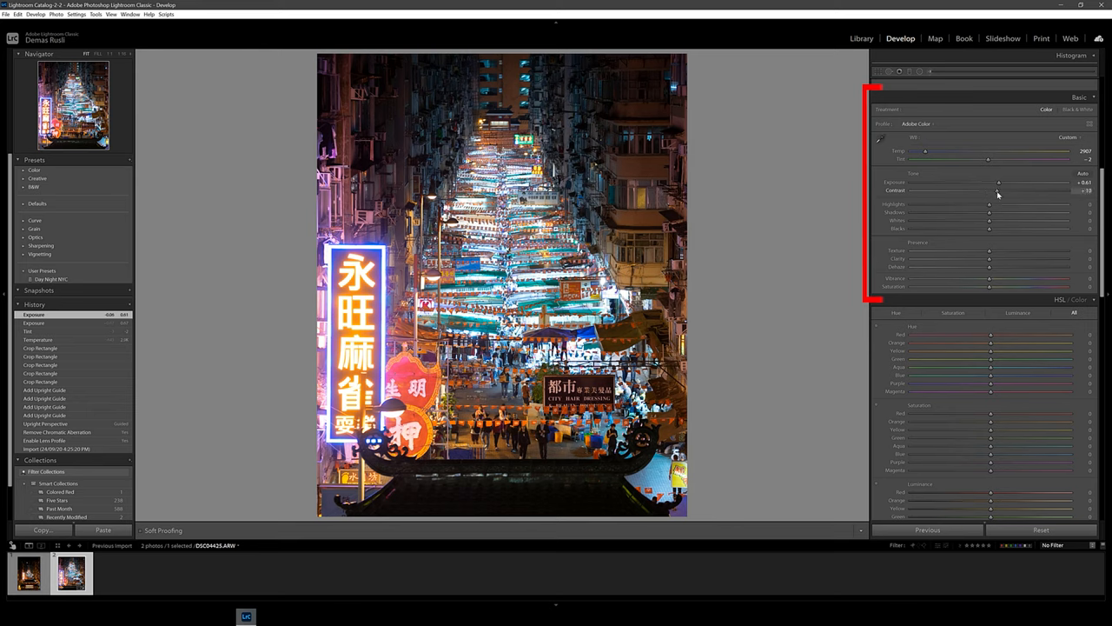
left_click_drag(997, 189, 987, 189)
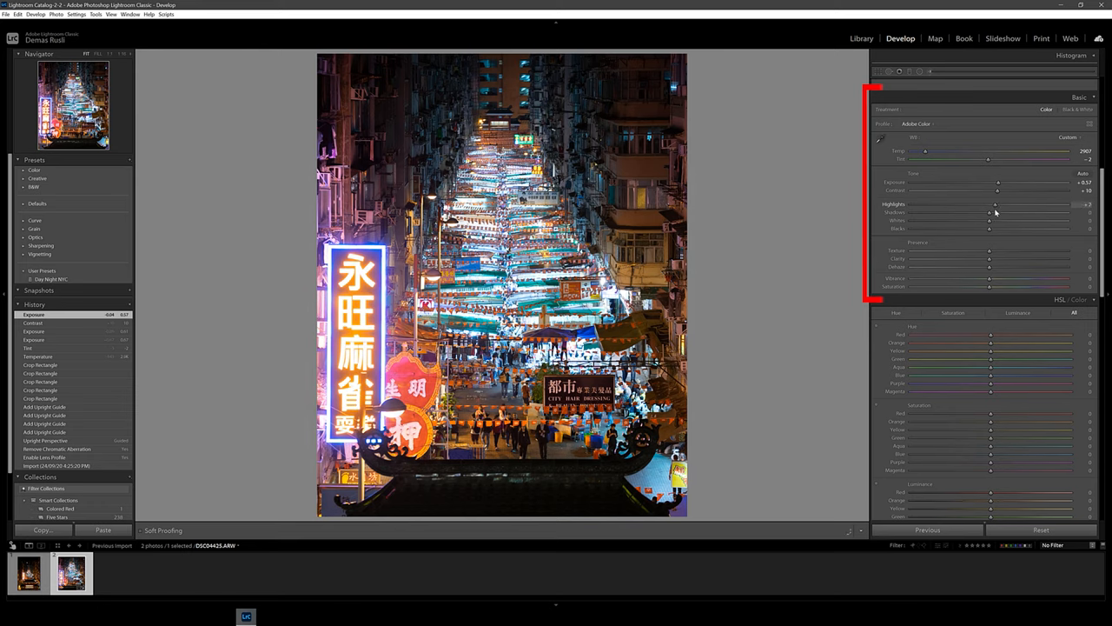
- Pull down highlights, lift the shadows and set the whites for the night scene
left_click_drag(996, 205, 994, 205)
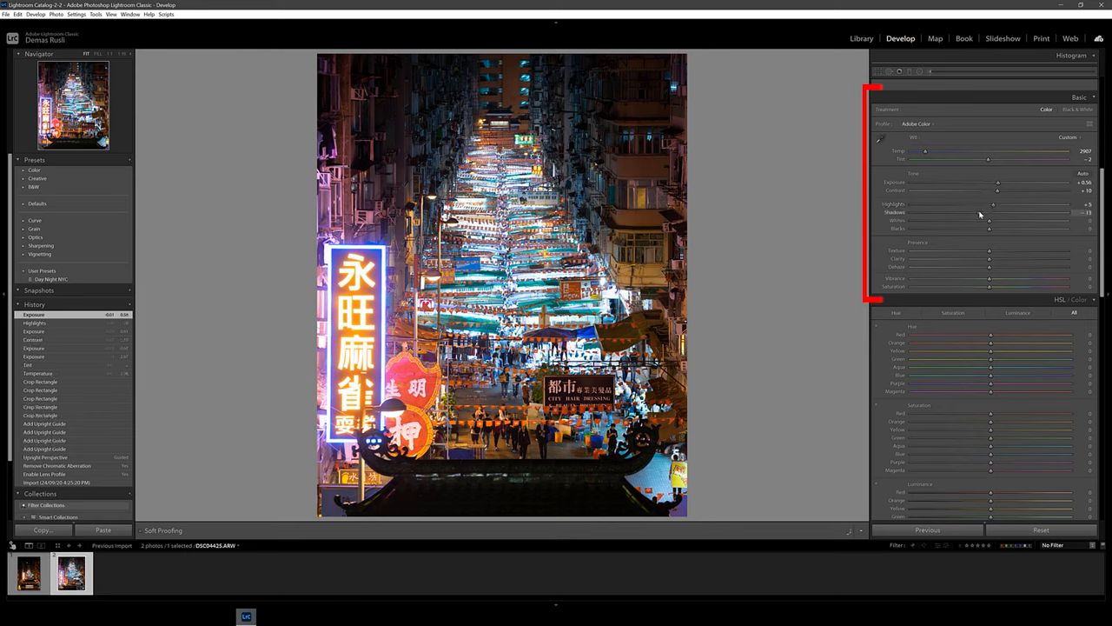
left_click_drag(994, 212, 987, 212)
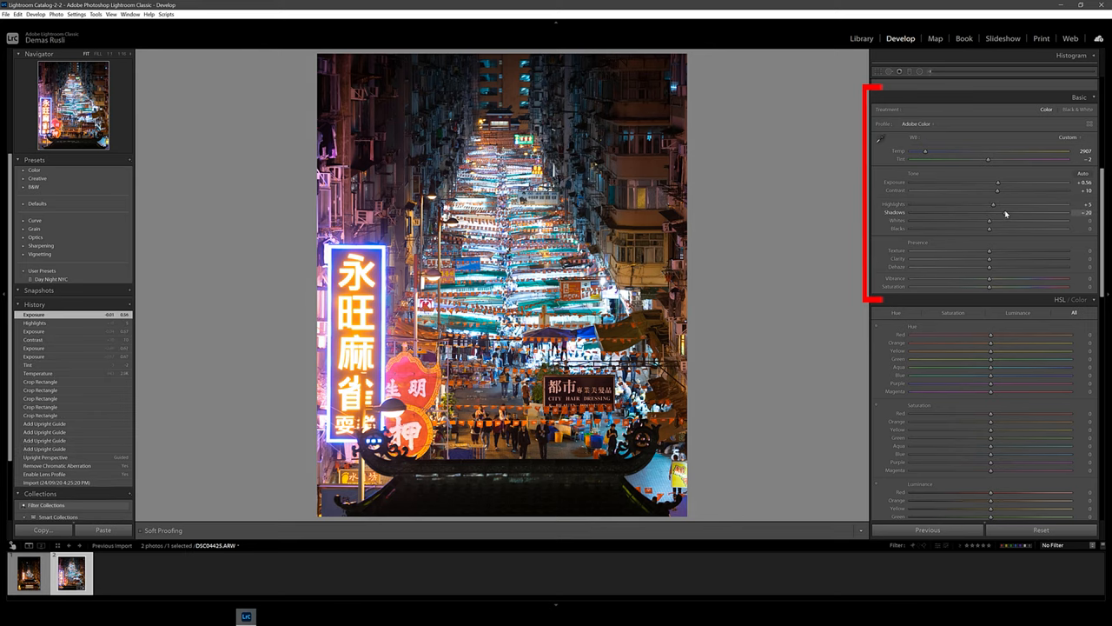
left_click_drag(989, 212, 1001, 212)
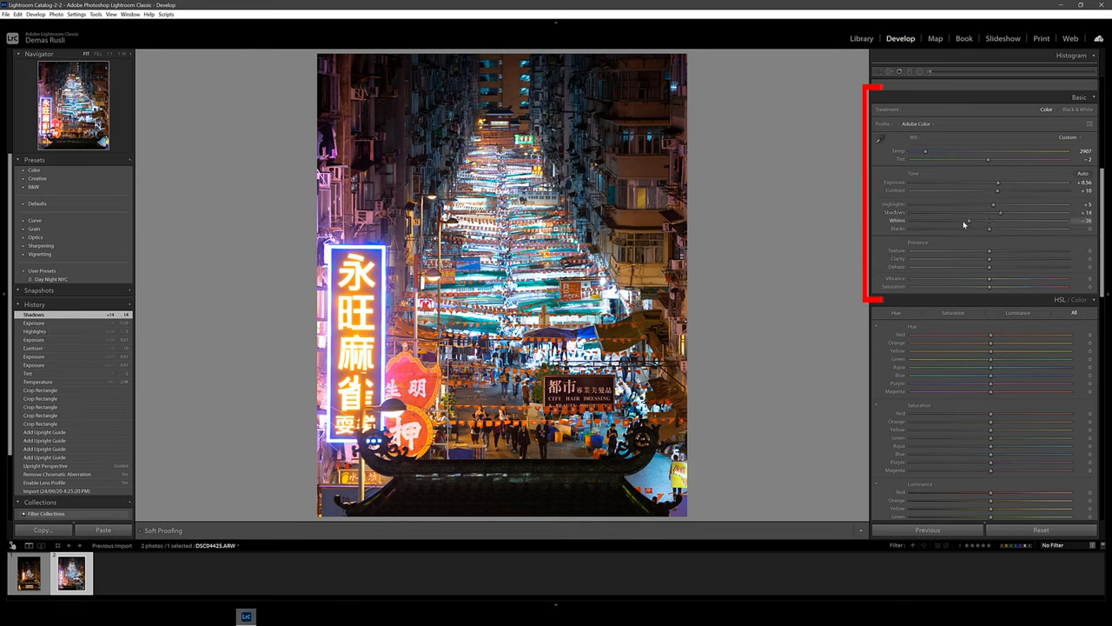
left_click_drag(982, 219, 997, 219)
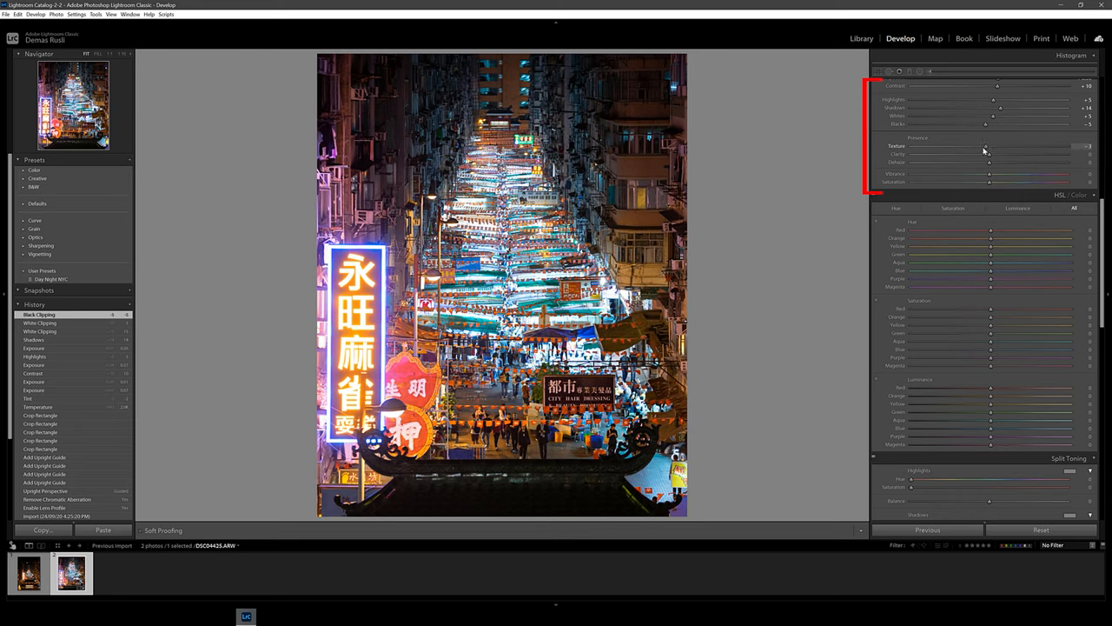
- Raise Texture and Clarity for more fine detail and midtone punch
left_click_drag(974, 146, 987, 146)
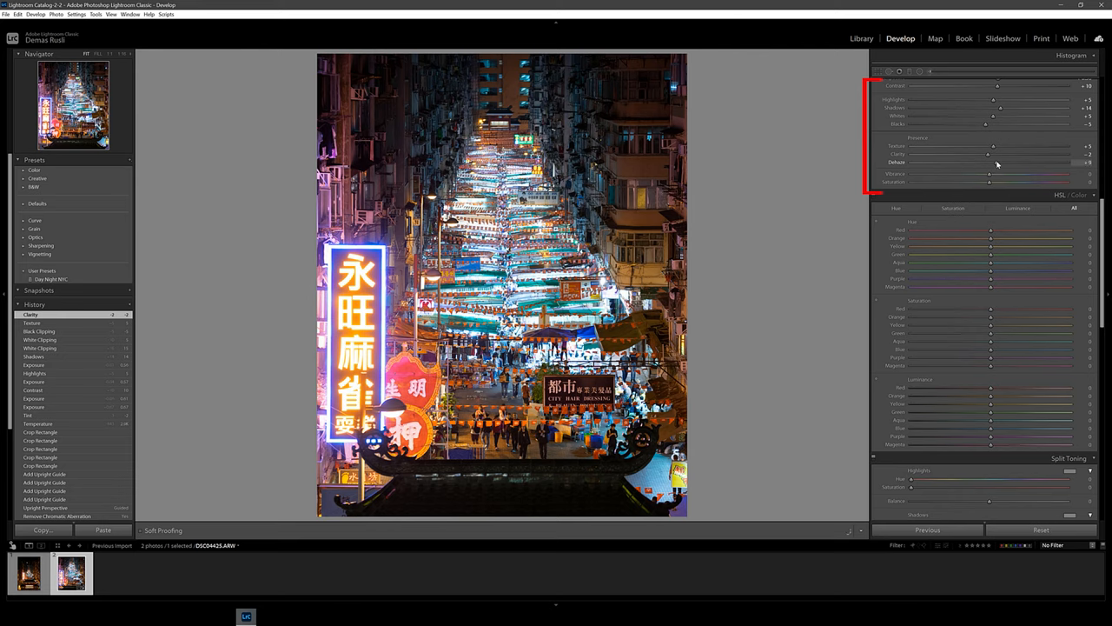
left_click_drag(989, 174, 998, 174)
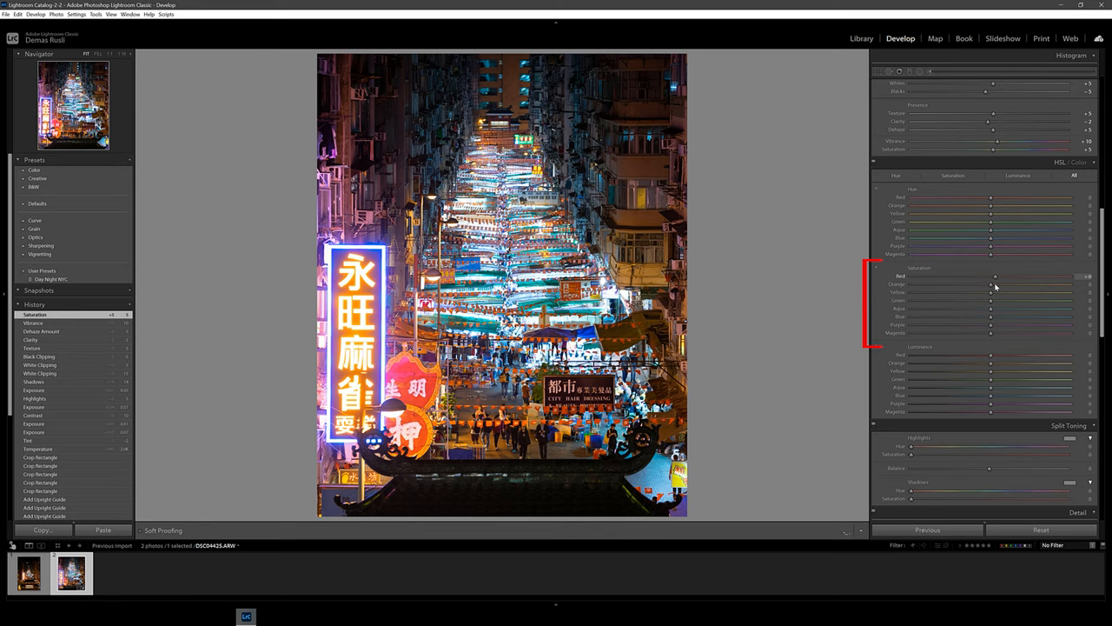
- Re-balance saturation of the warm and purple/magenta colour ranges in HSL
left_click_drag(990, 285, 1000, 285)
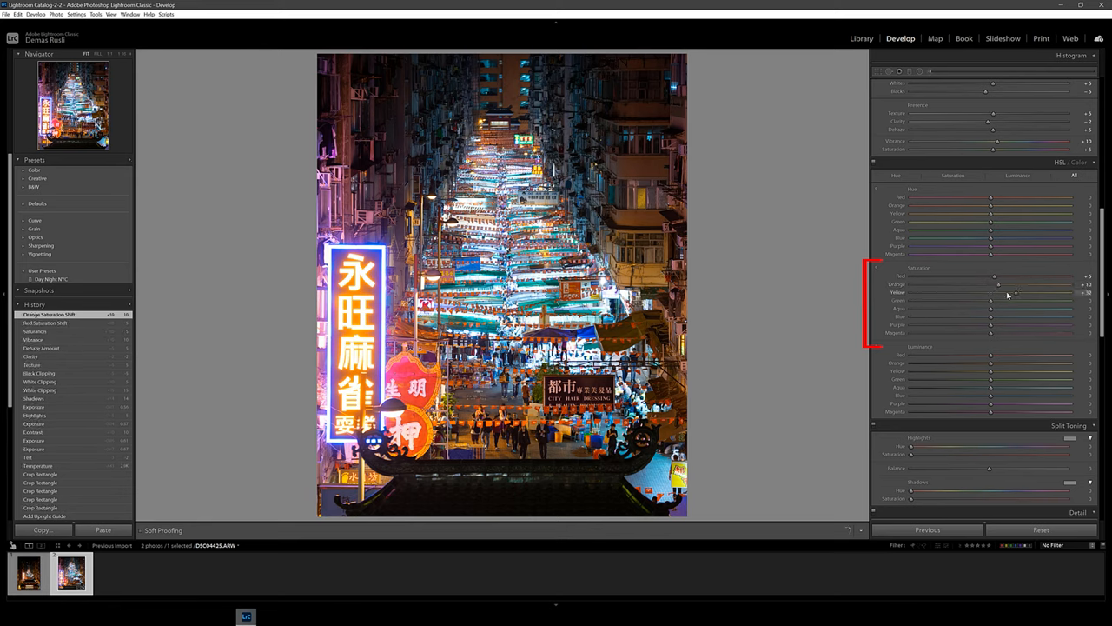
left_click_drag(998, 292, 971, 292)
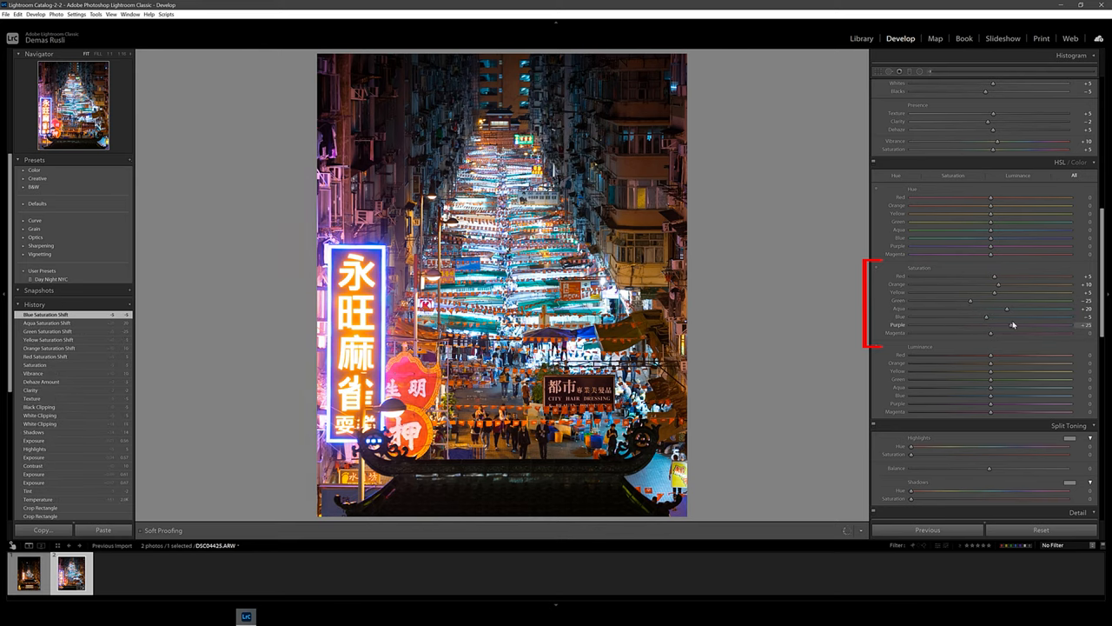
left_click_drag(991, 334, 982, 334)
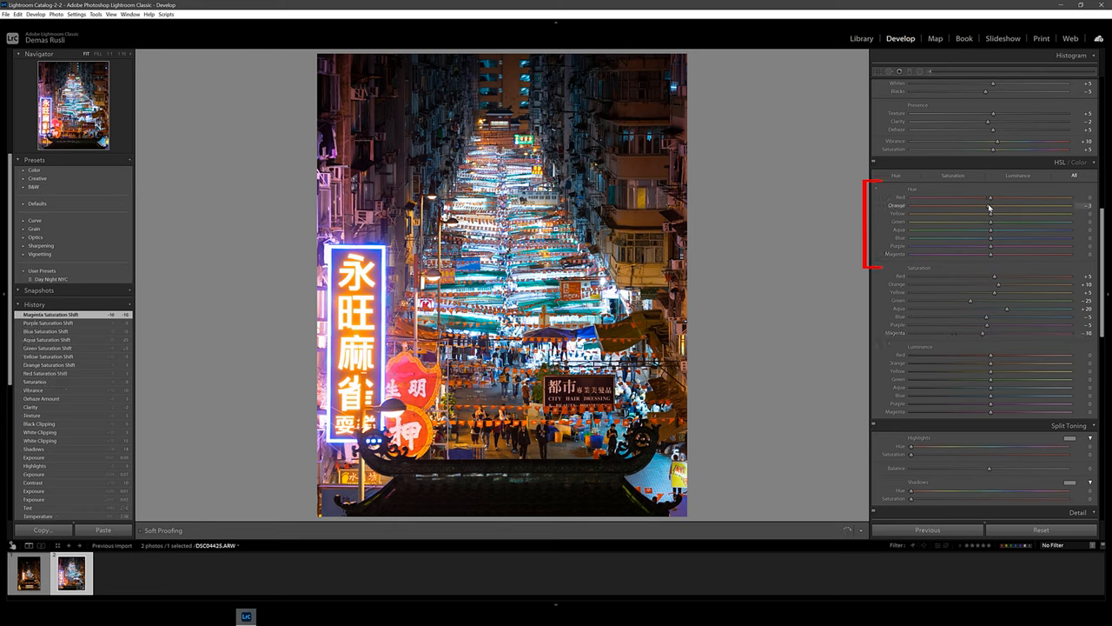
- Shift the hues of the neon colour ranges toward cooler teal and blue
left_click_drag(1004, 205, 987, 206)
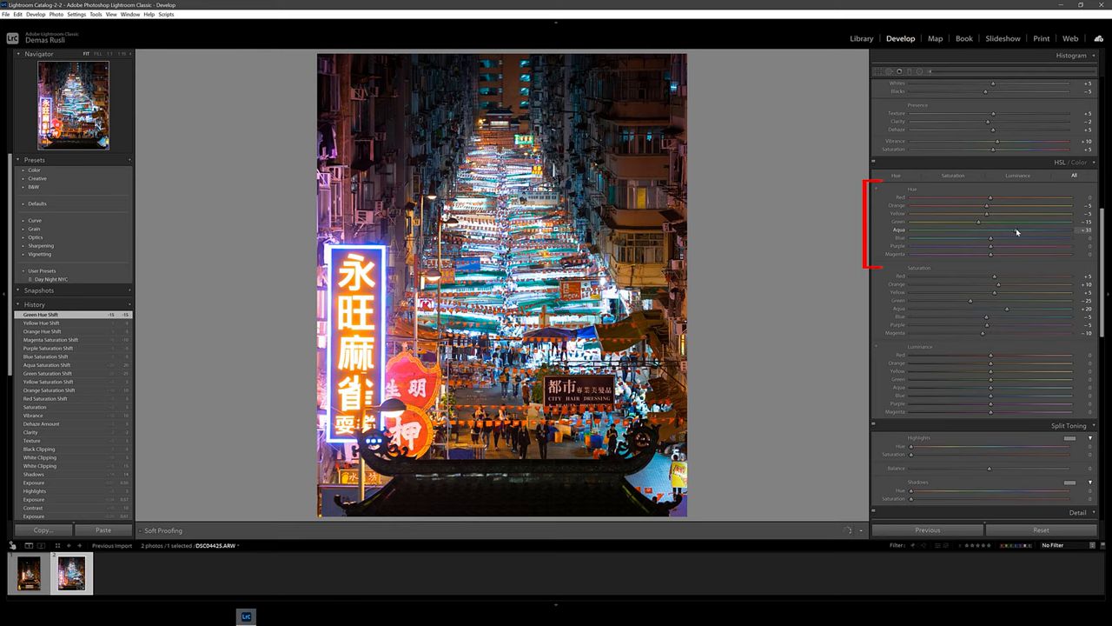
left_click_drag(1006, 230, 1019, 230)
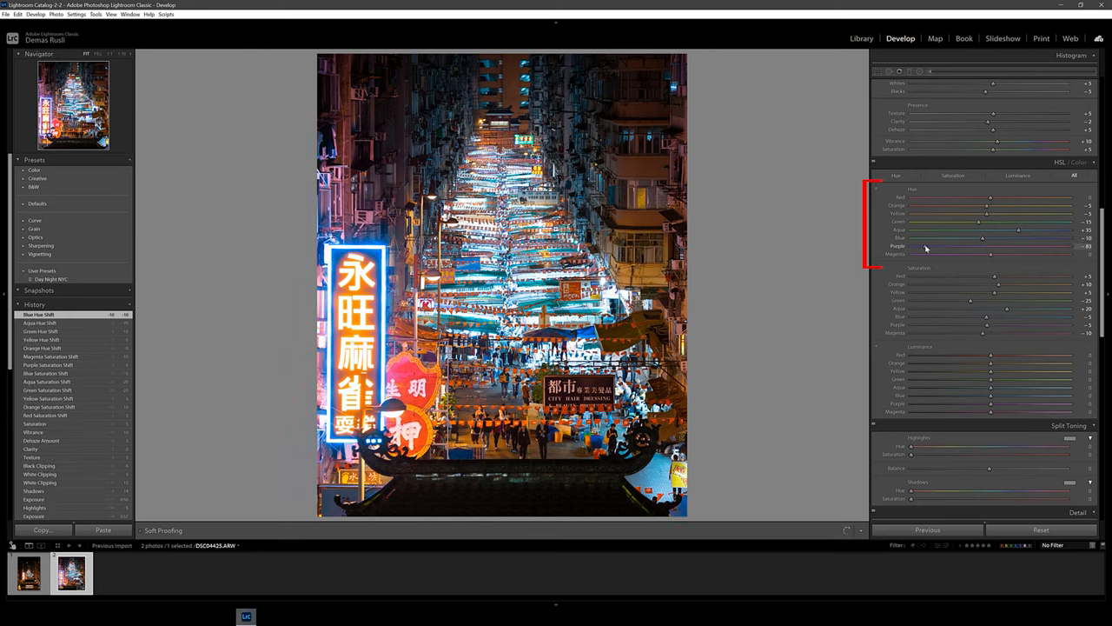
left_click_drag(982, 247, 966, 246)
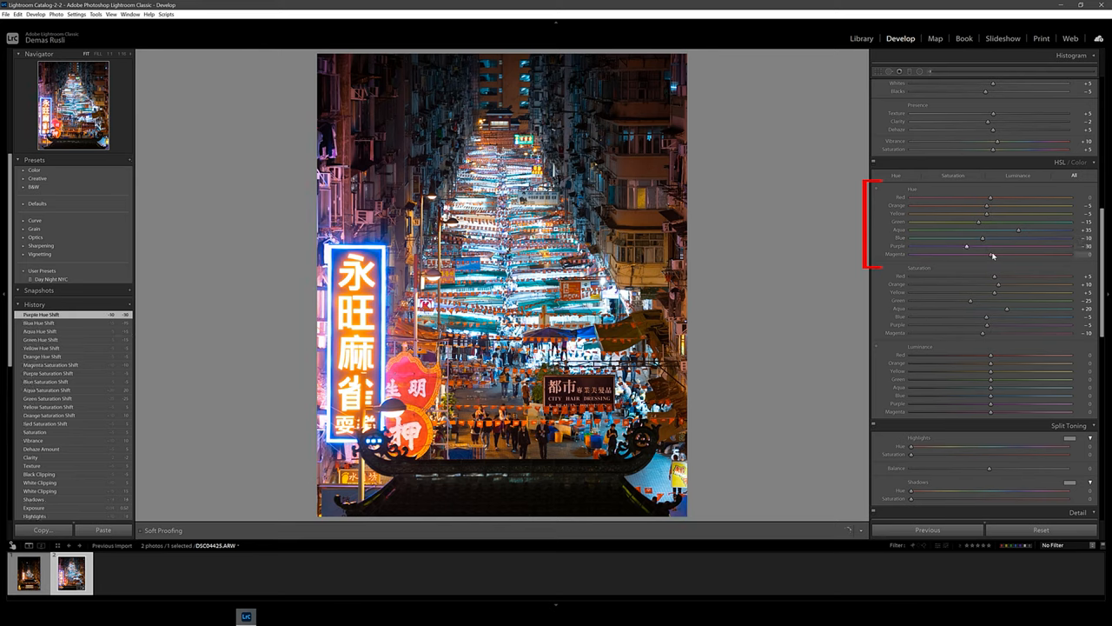
left_click_drag(966, 254, 1012, 254)
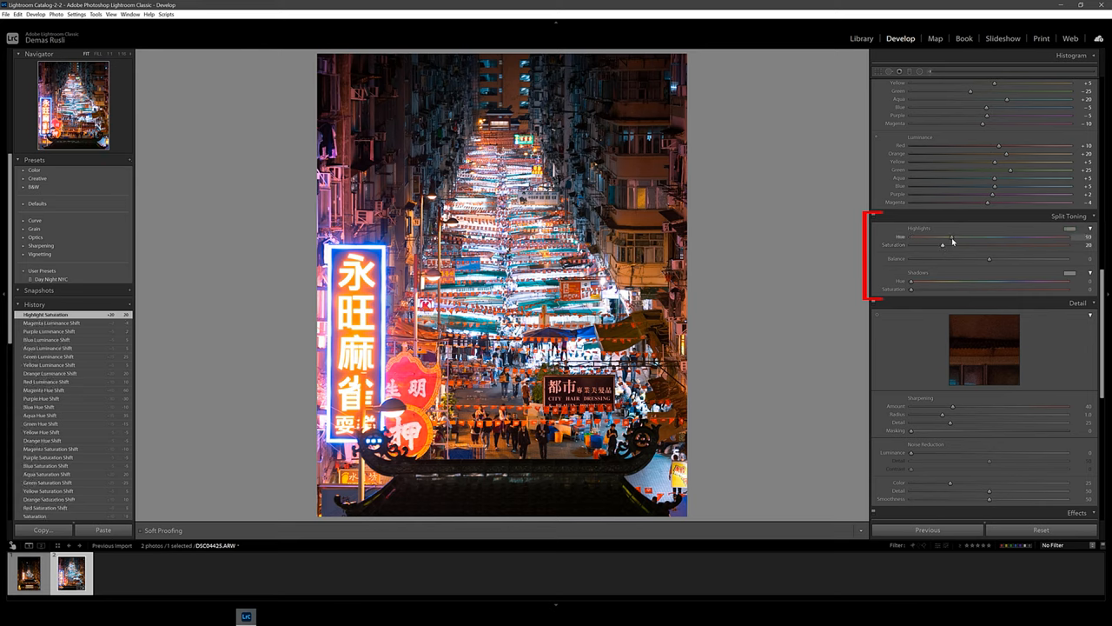
- Give the highlights and shadows each a cool split-tone hue with moderate saturation
left_click_drag(952, 237, 1004, 237)
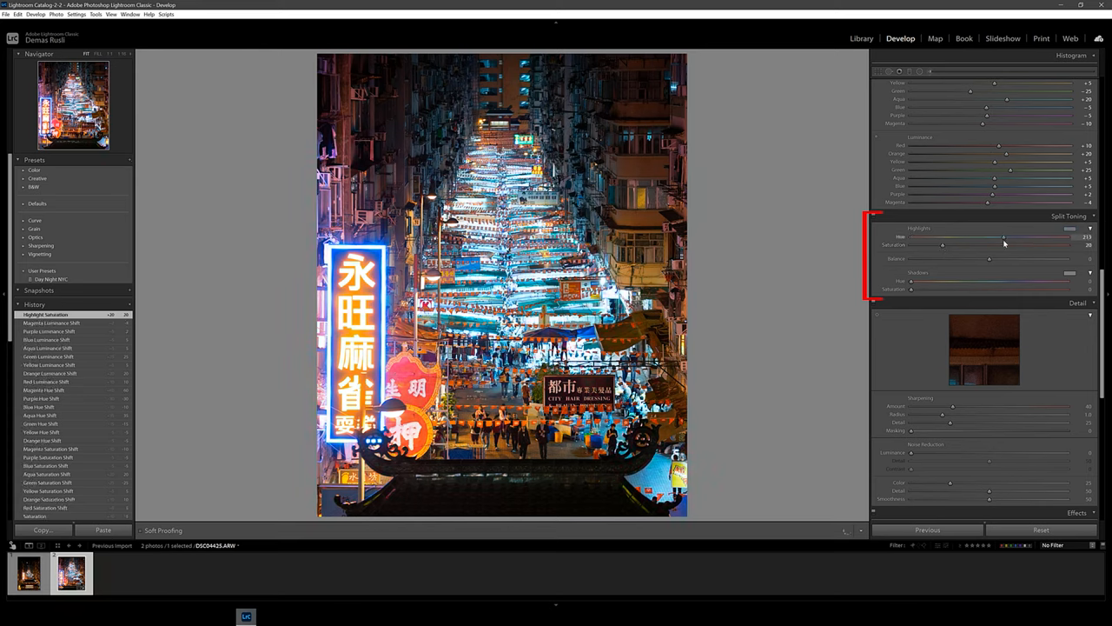
left_click_drag(1004, 236, 1001, 236)
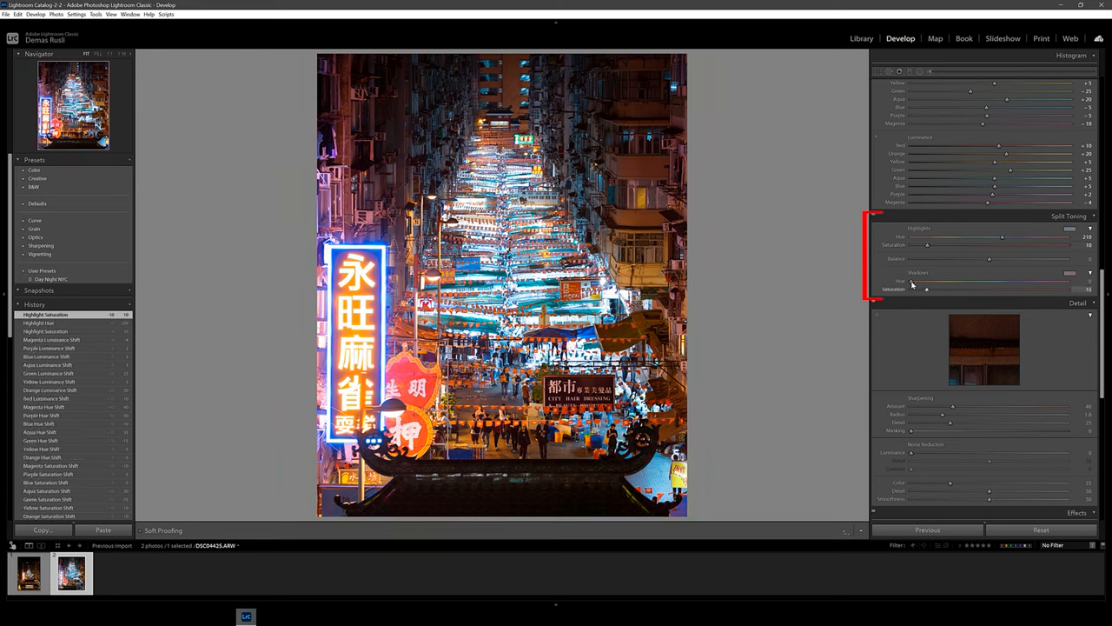
left_click_drag(924, 281, 1043, 281)
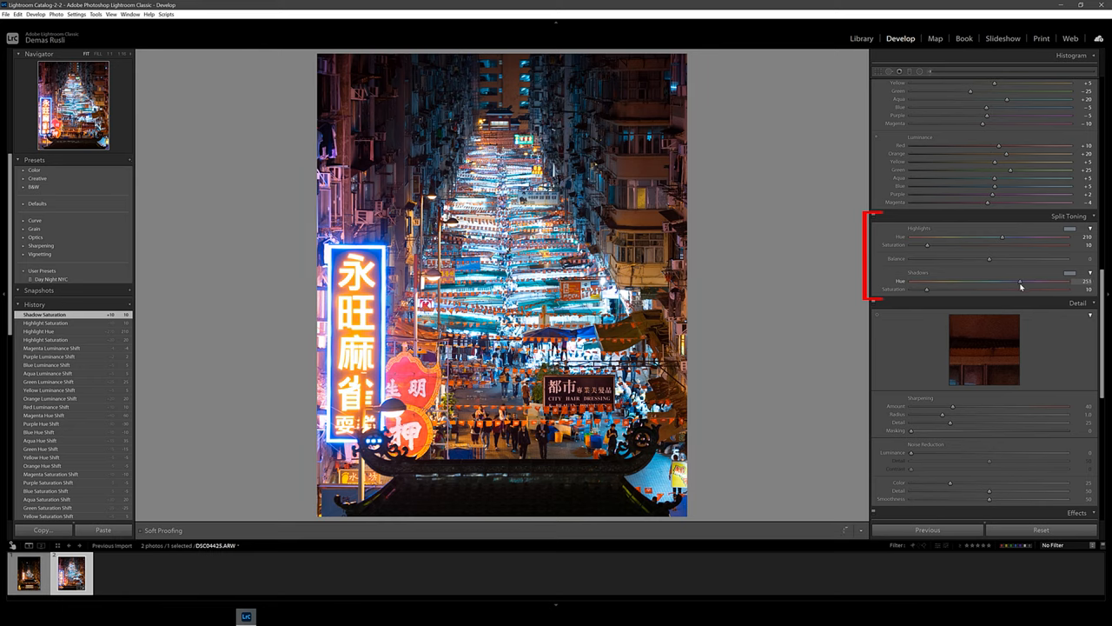
left_click_drag(1042, 280, 999, 280)
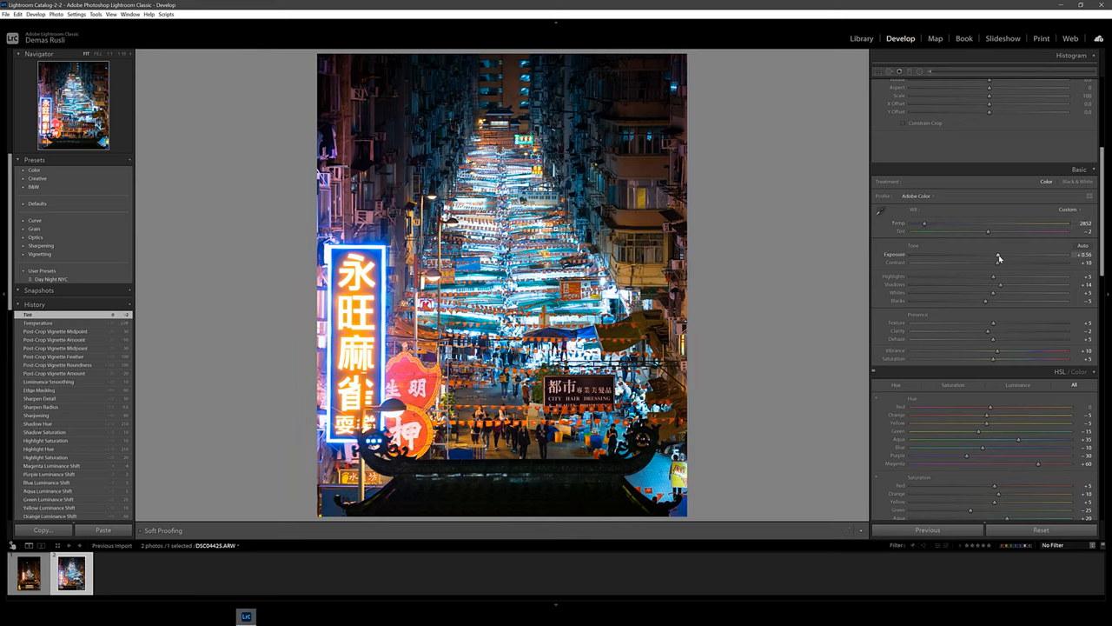
- Adjust overall vibrance, then start copying the photo's develop settings
left_click_drag(973, 292, 1012, 292)
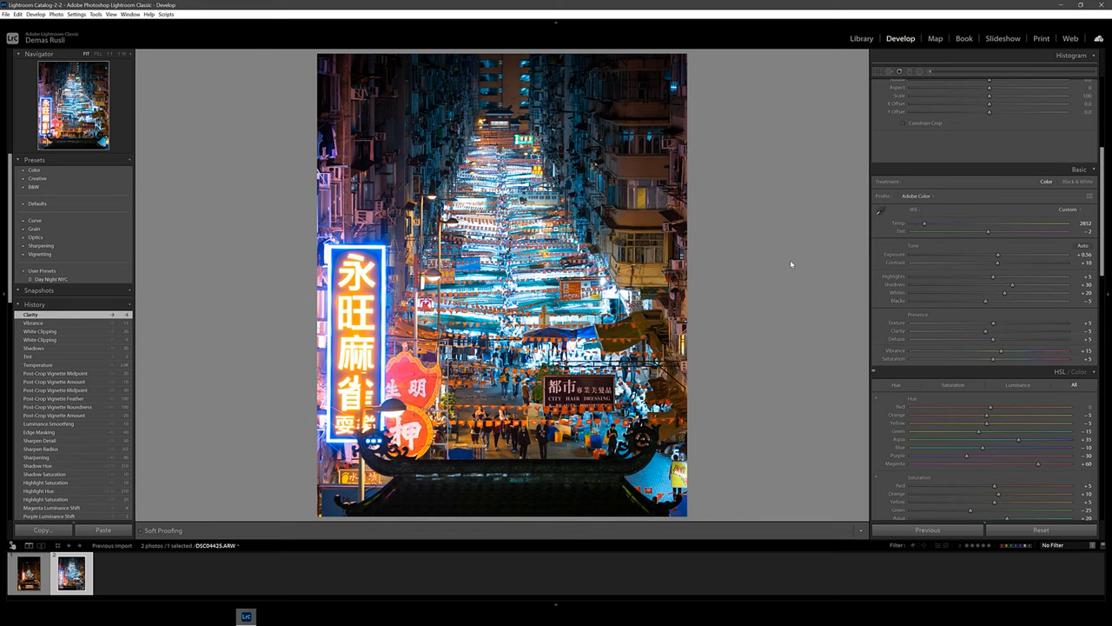
left_click(42, 528)
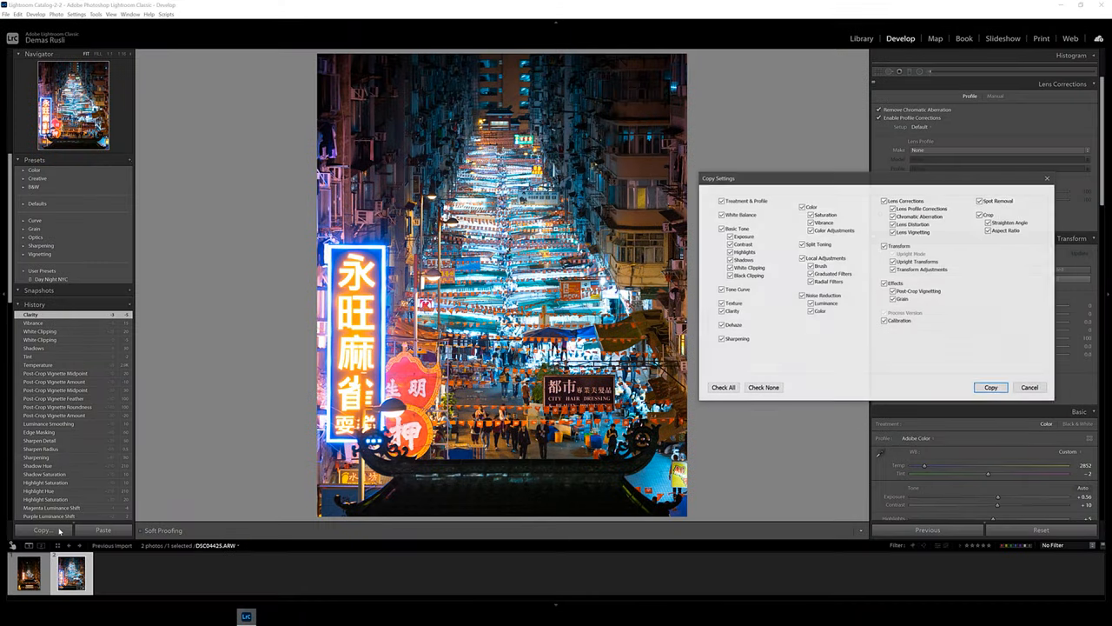
- Copy the selected edit settings and paste them onto the second night street photo
left_click(980, 216)
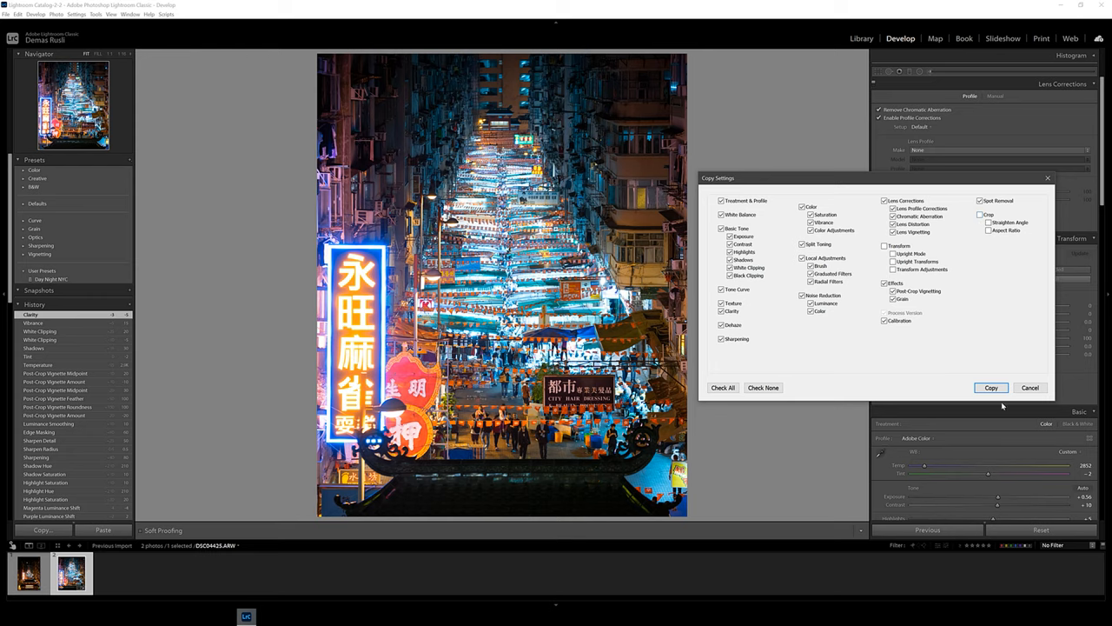
left_click(991, 388)
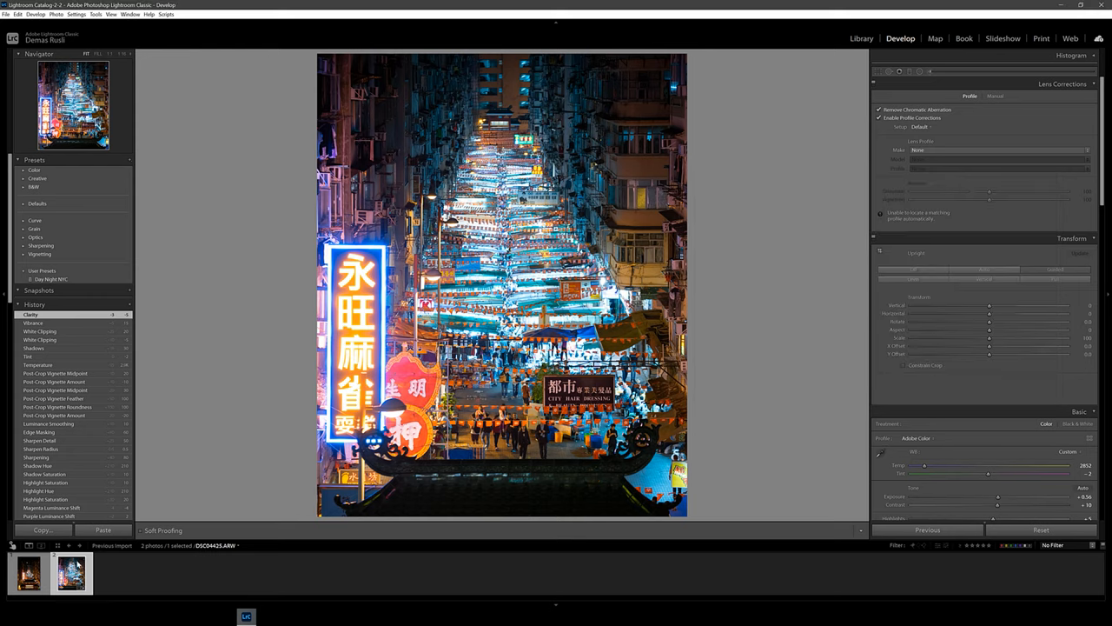
left_click(102, 530)
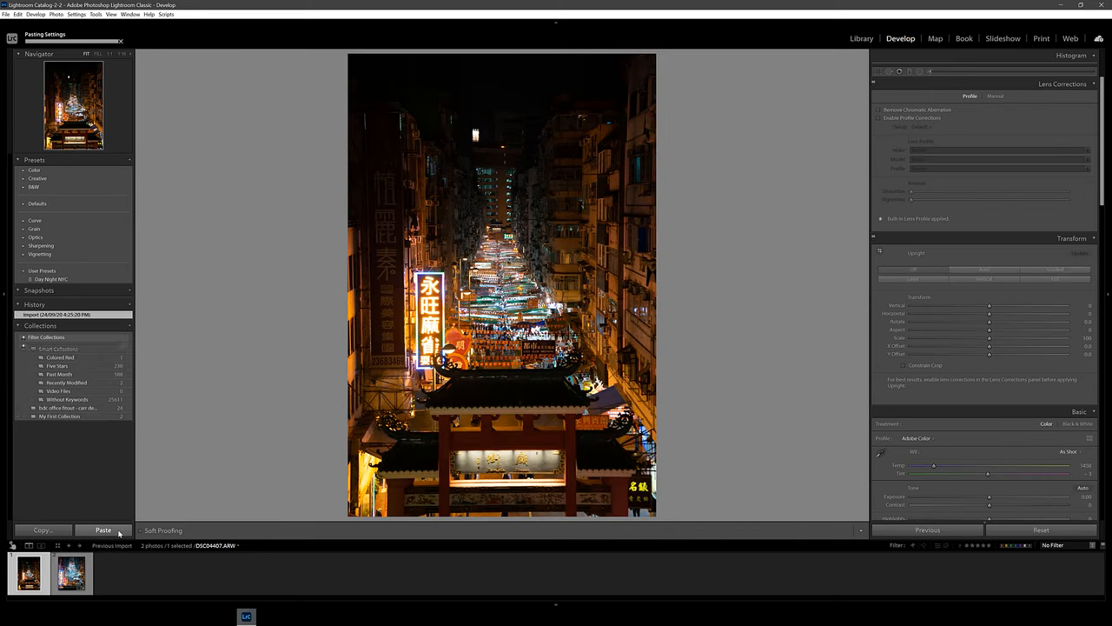
left_click(102, 530)
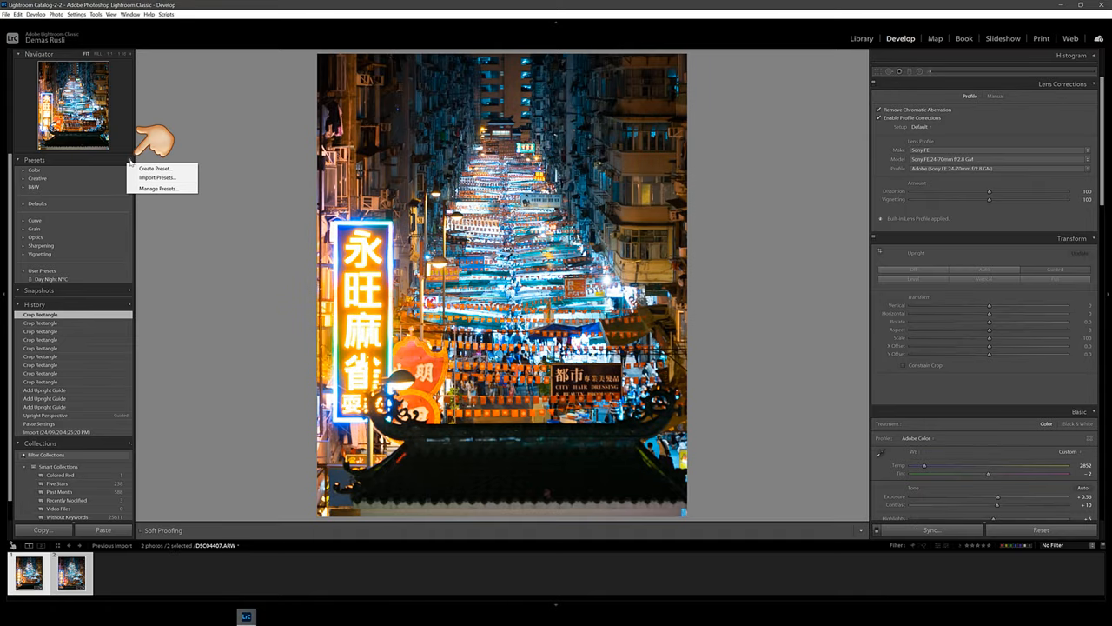
left_click(156, 167)
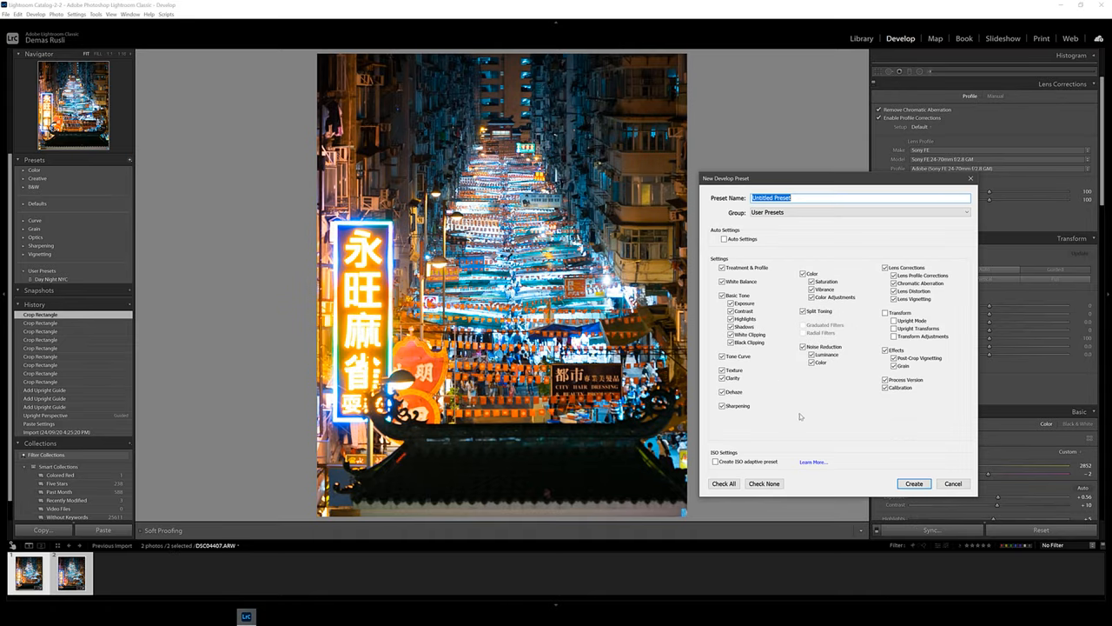
mouse_move(803, 386)
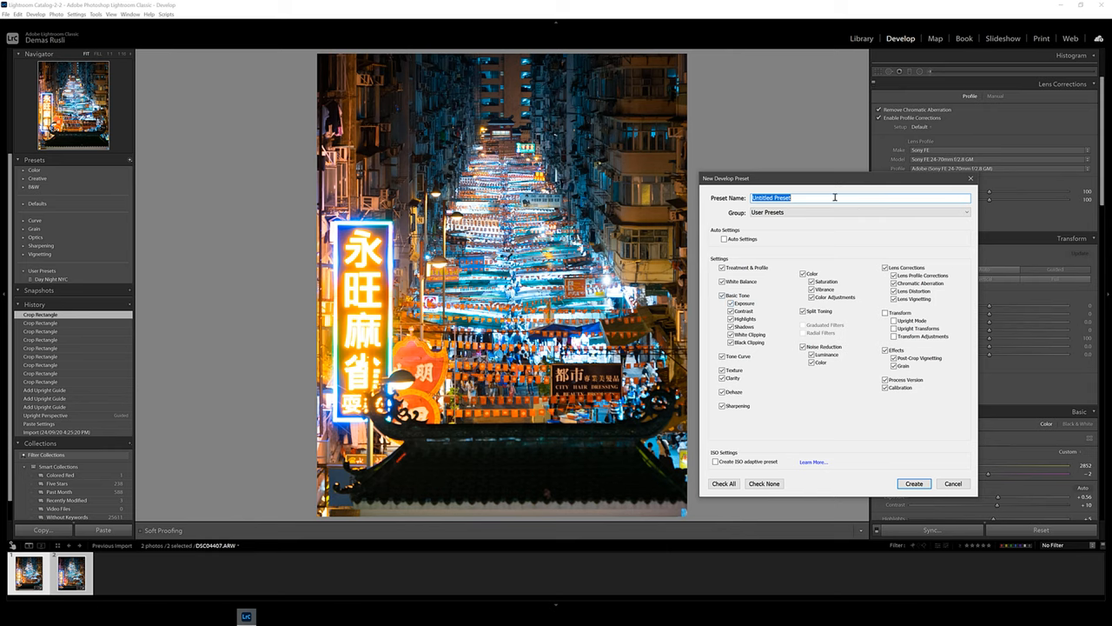
type("@demas Night Vibes")
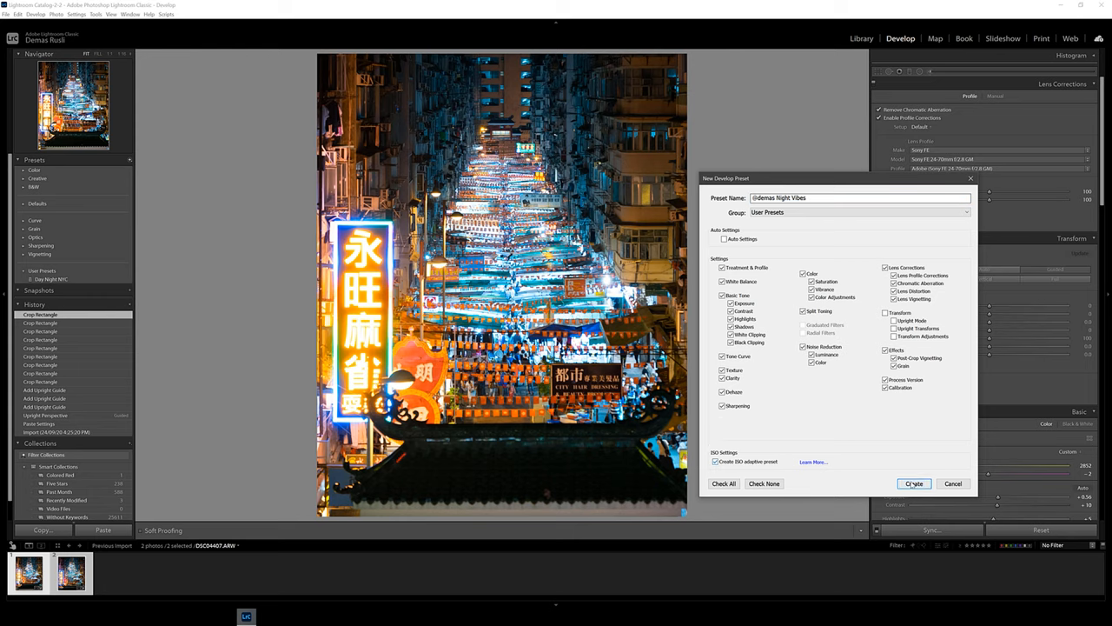
left_click(914, 483)
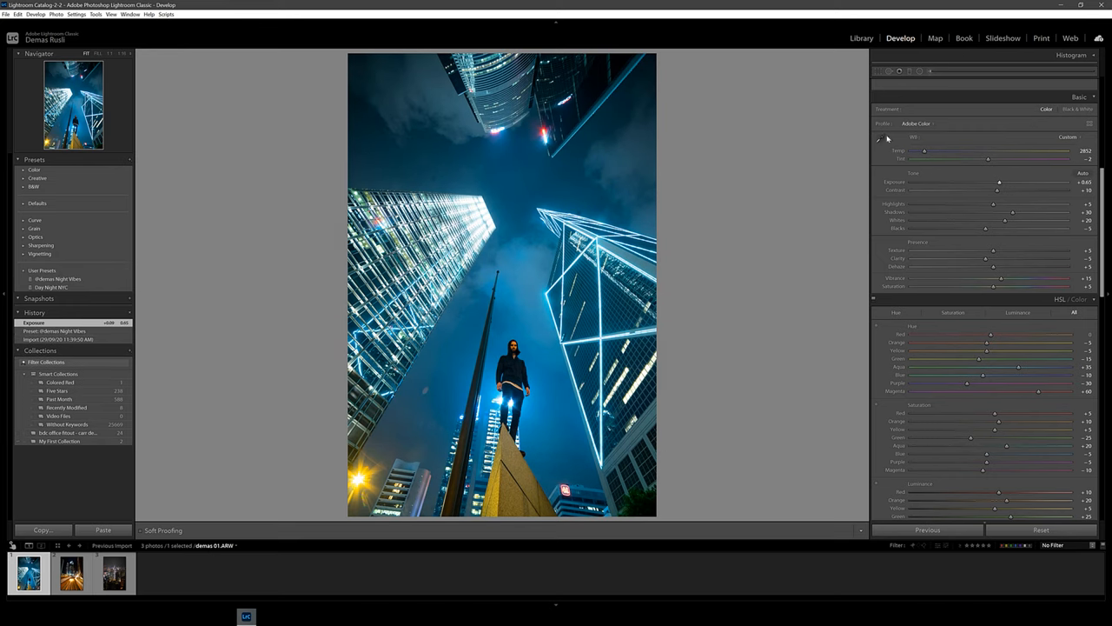
- Fine-tune the skyscraper photo, then apply the saved night preset to the other cityscapes
left_click_drag(977, 351, 923, 351)
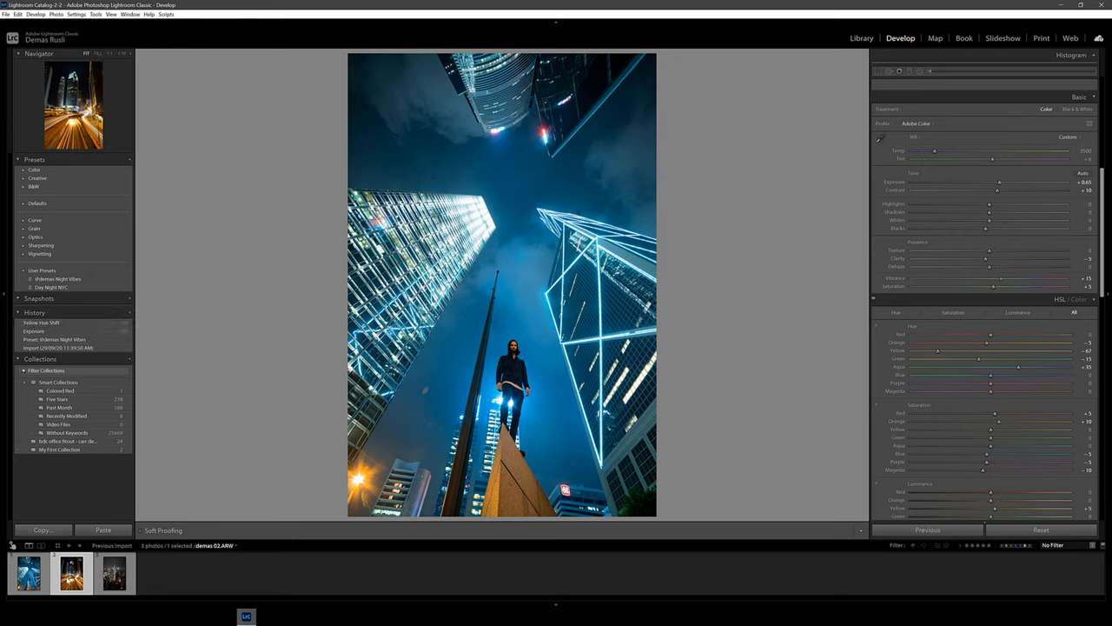
left_click(59, 278)
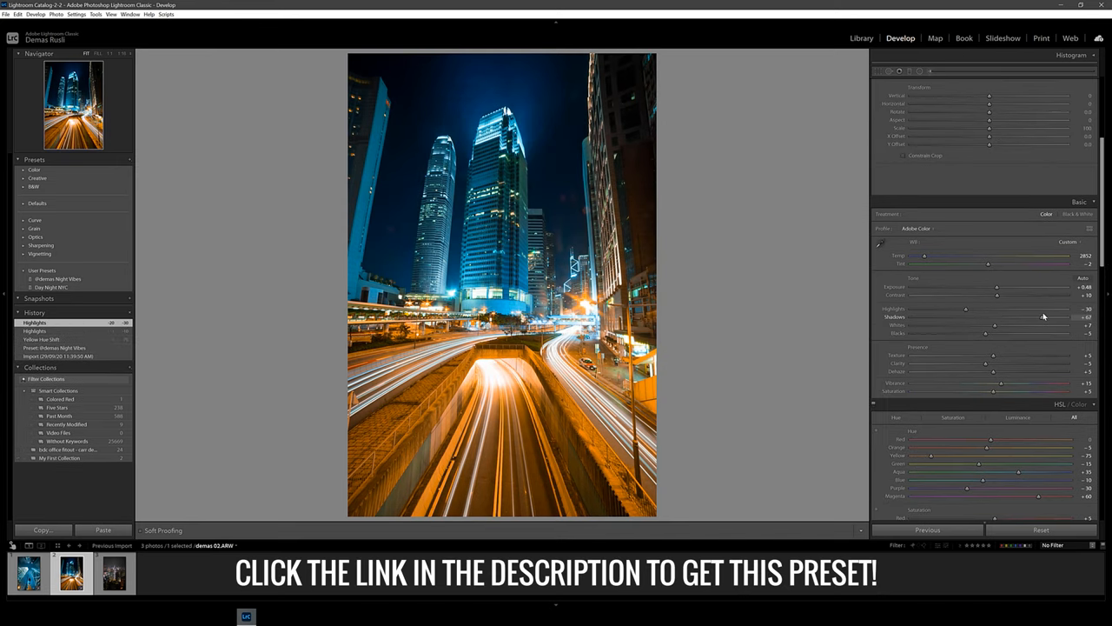
left_click(113, 572)
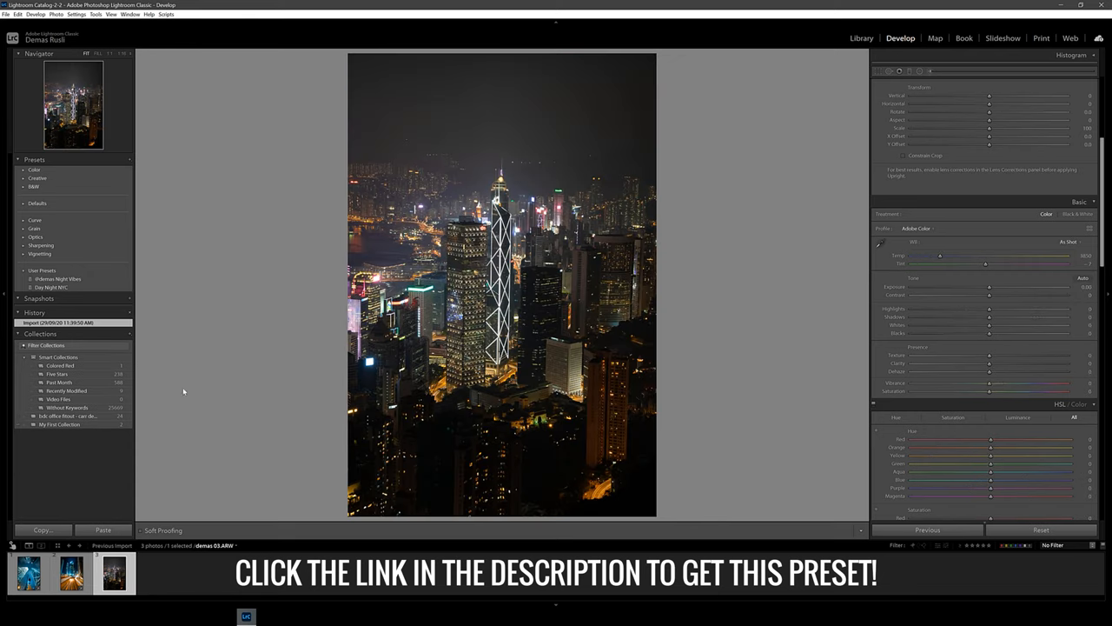
left_click(59, 278)
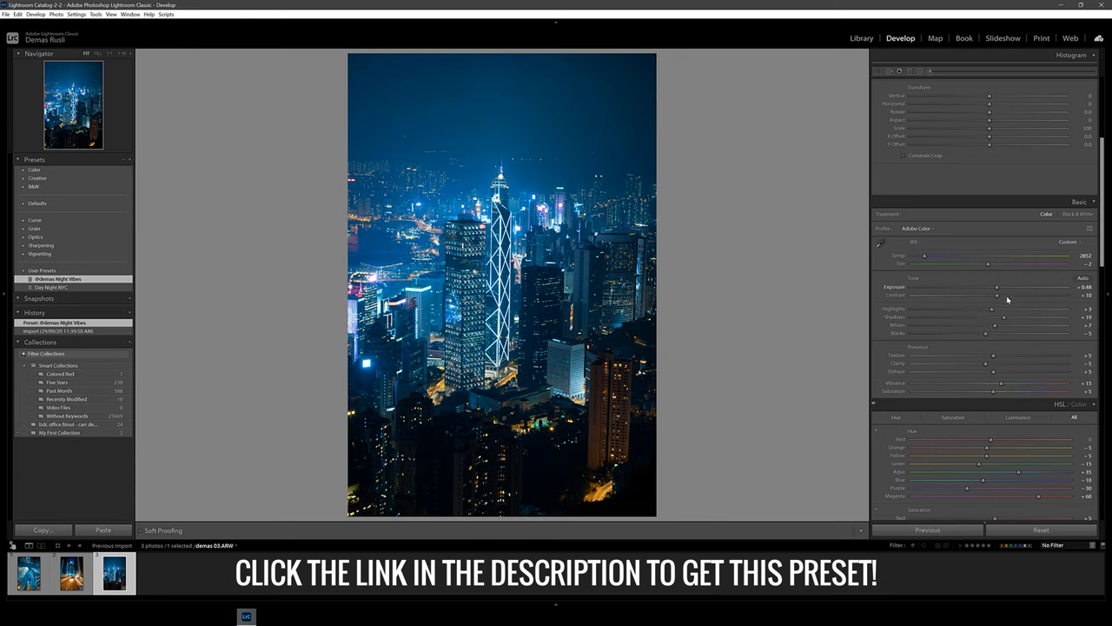